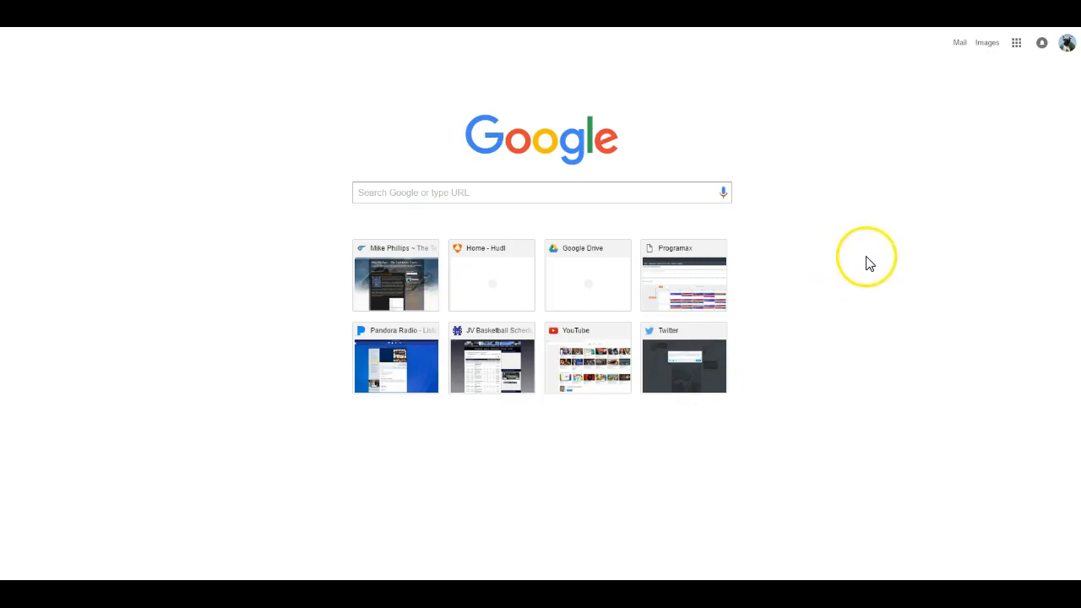
mouse_move(987, 135)
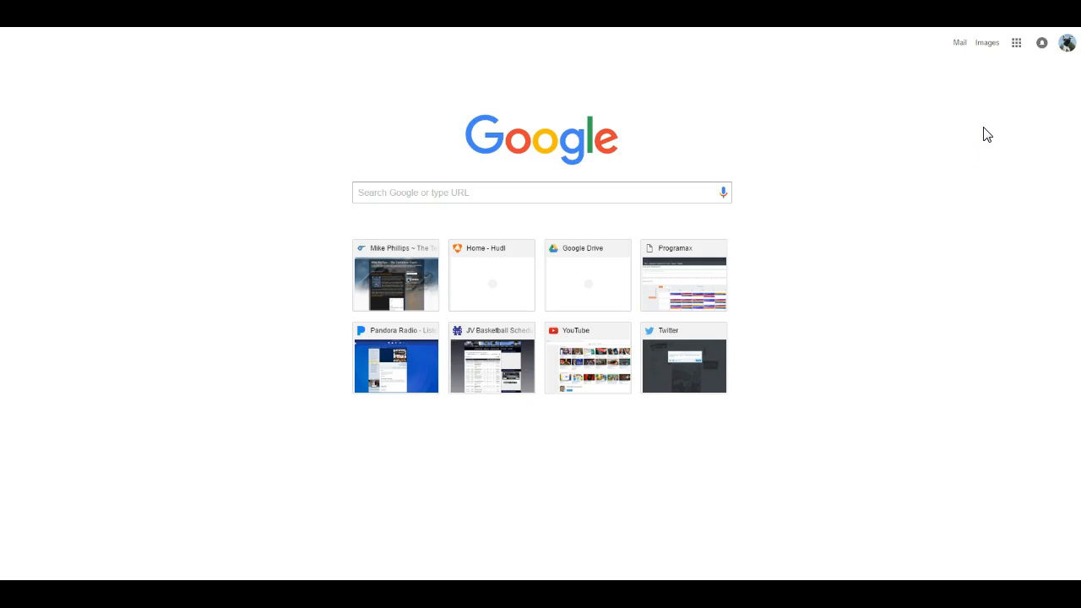
Show the Google apps launcher listing Mail, Drive, Docs, Sheets, YouTube and Forms.
click(990, 130)
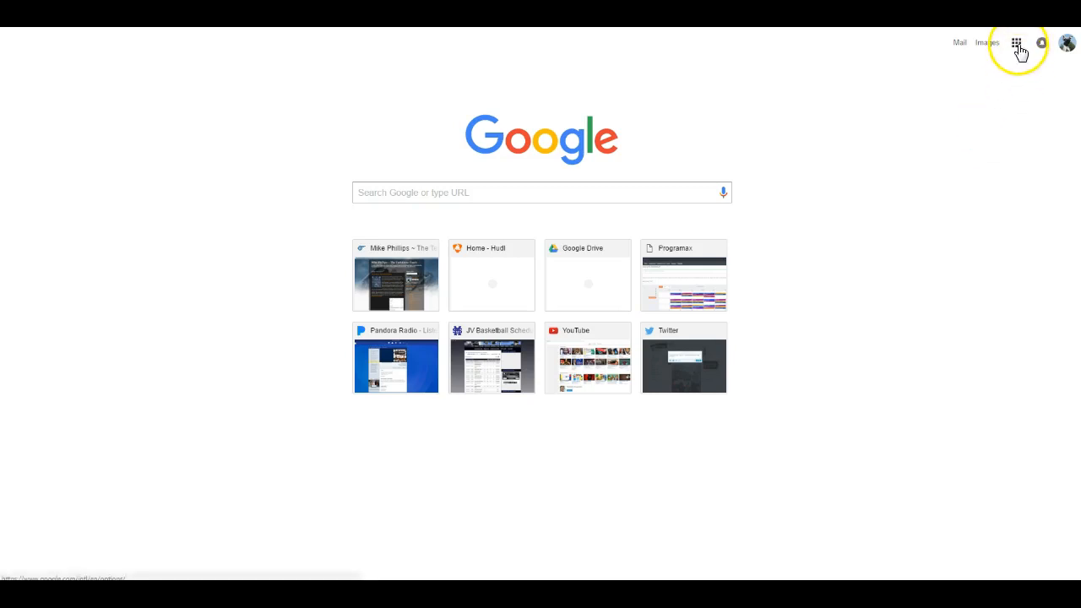
mouse_move(1017, 44)
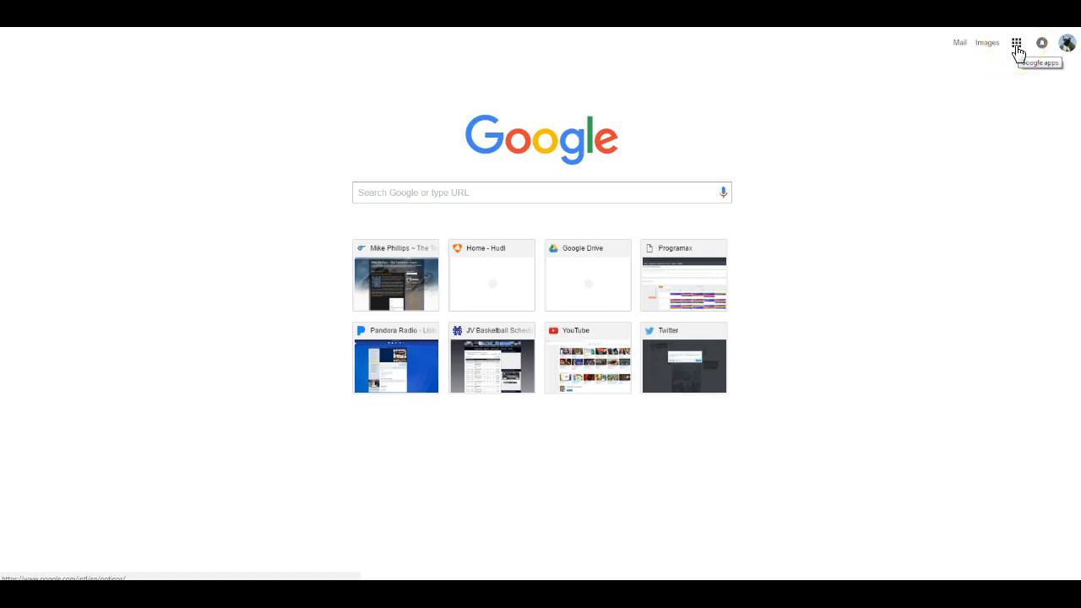
click(1017, 44)
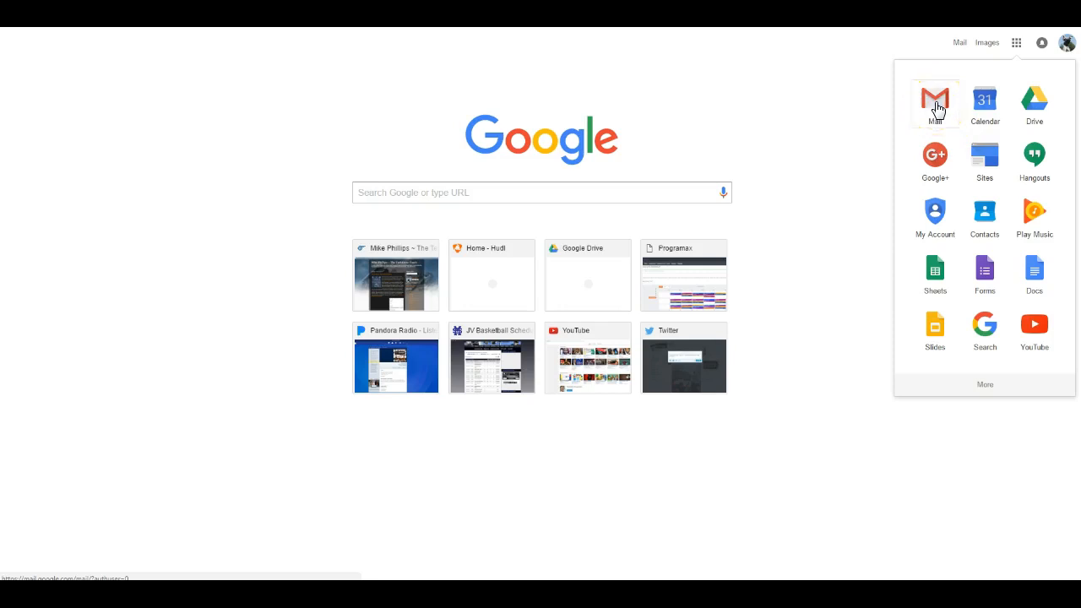
mouse_move(1034, 160)
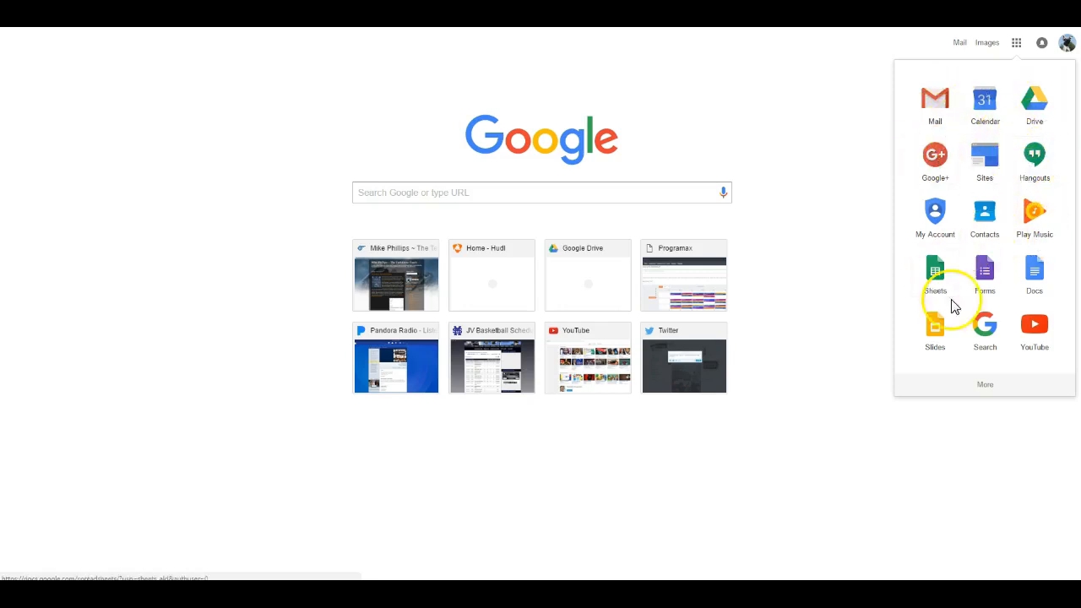
scroll(down, 3)
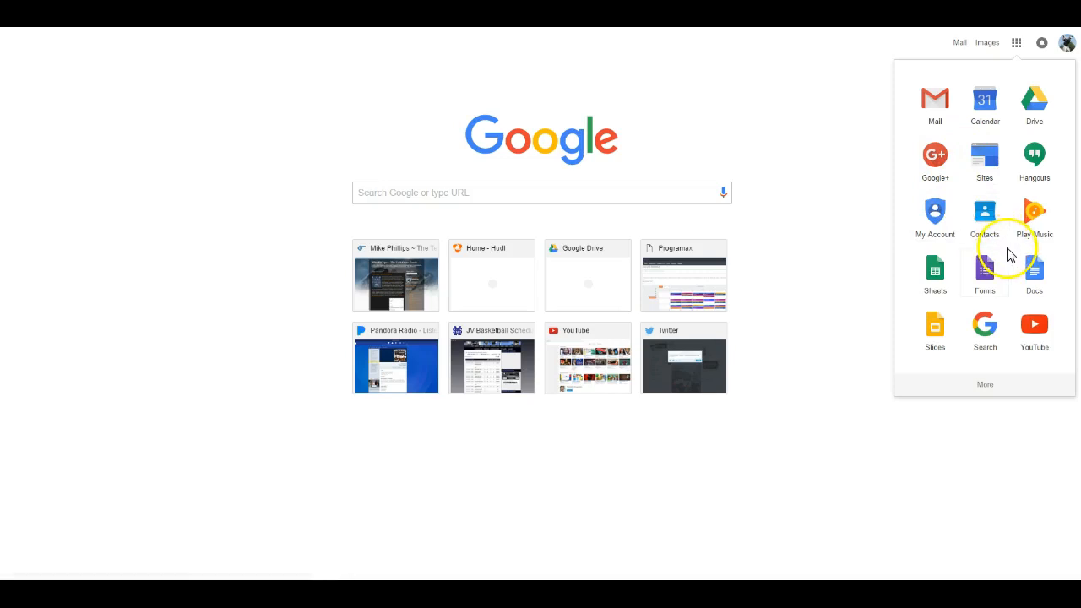
mouse_move(634, 227)
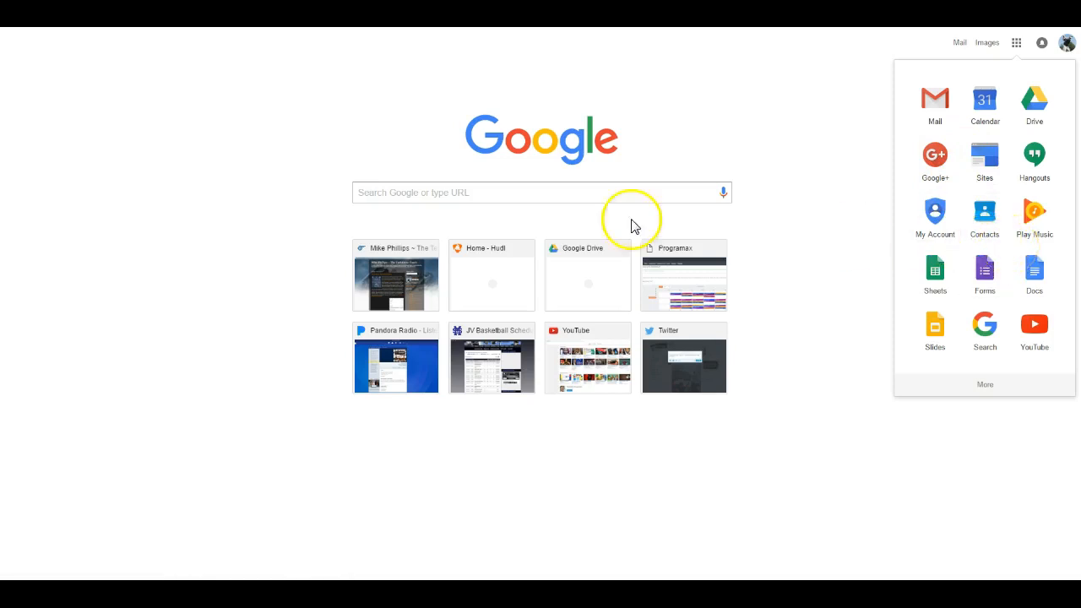
mouse_move(17, 57)
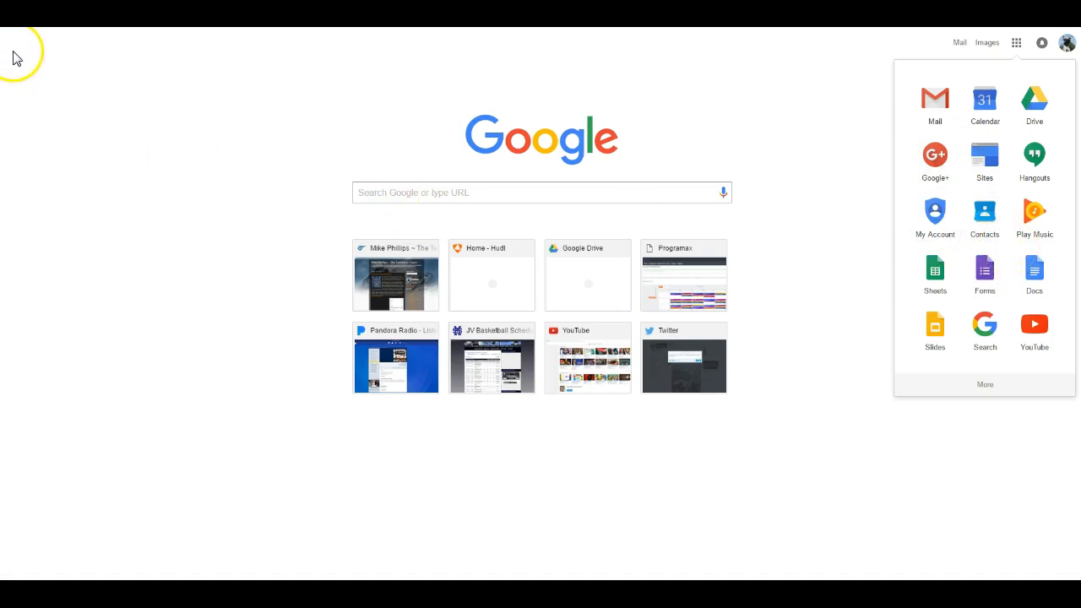